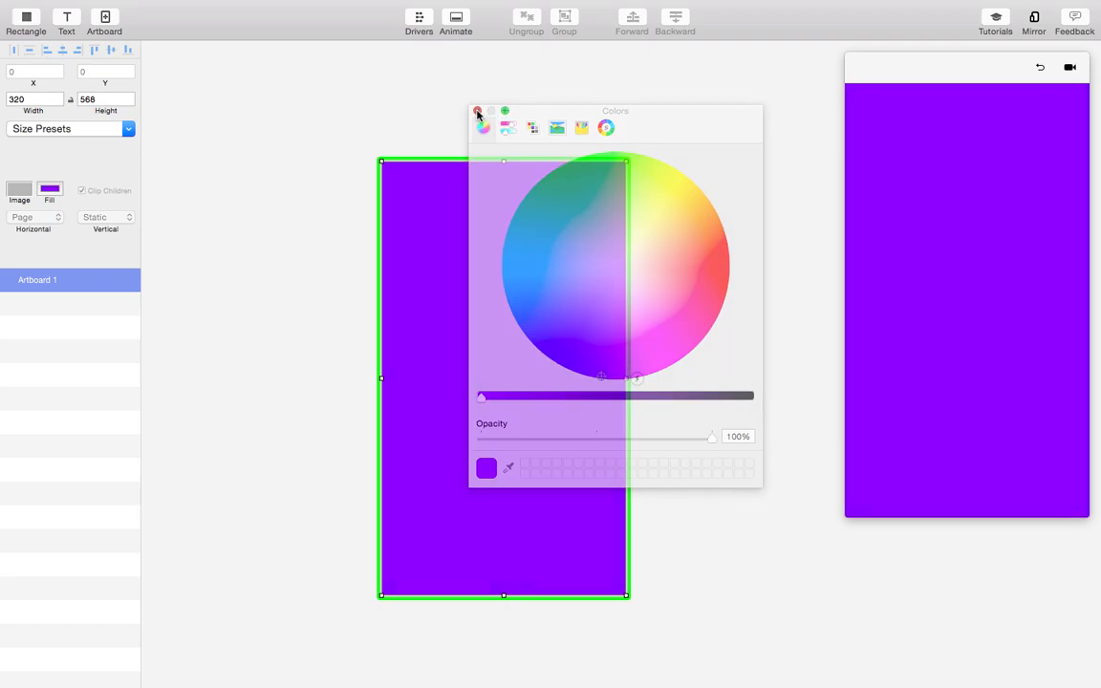
Add a rectangle and stretch it to the 320×568 artboard size
{"action": "left_click", "coordinate": [478, 111]}
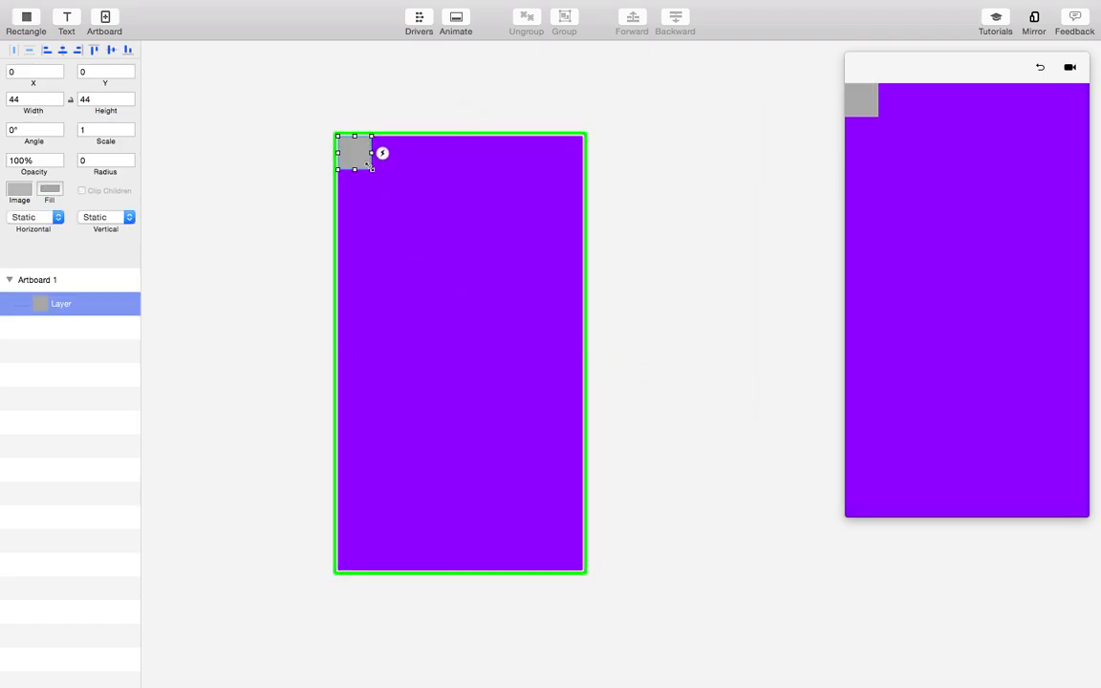
{"action": "left_click_drag", "start_coordinate": [371, 168], "coordinate": [581, 570]}
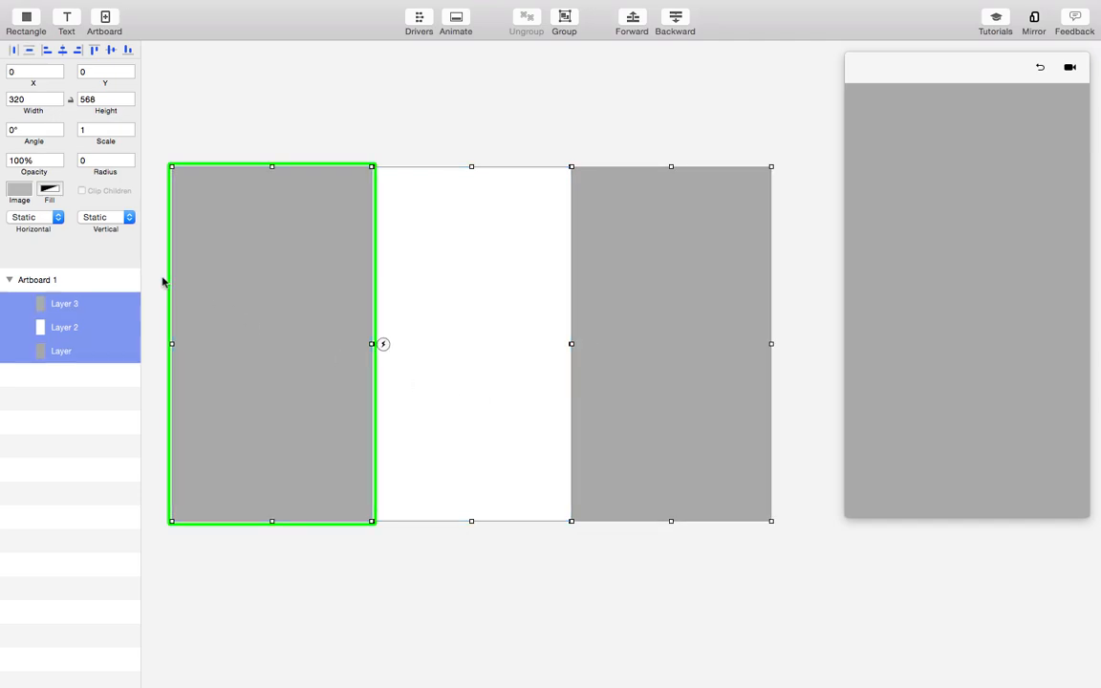
Group the three rectangles, set Horizontal behaviour to Page and narrow the group to 320 wide
{"action": "left_click", "coordinate": [564, 17]}
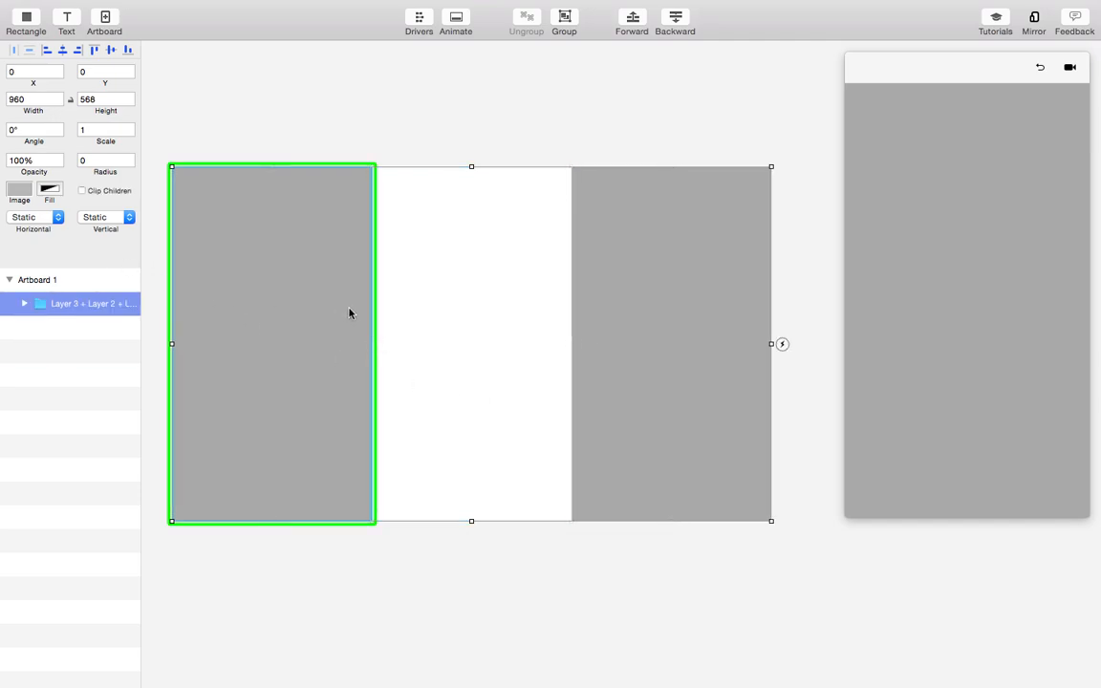
{"action": "left_click", "coordinate": [35, 218]}
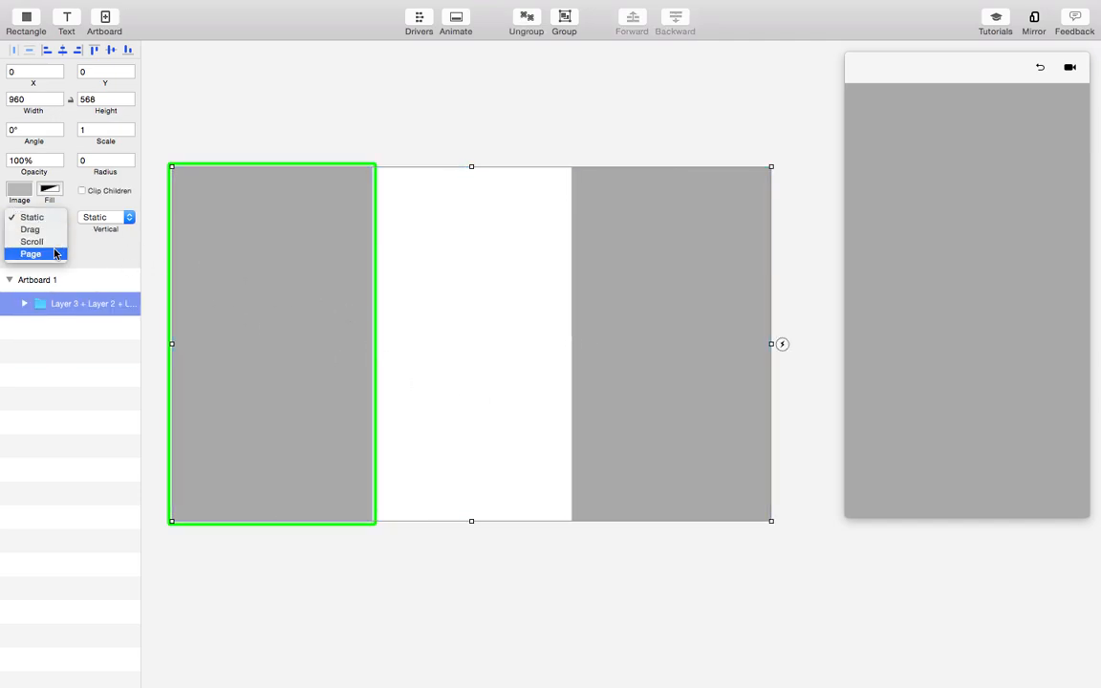
{"action": "left_click", "coordinate": [30, 252]}
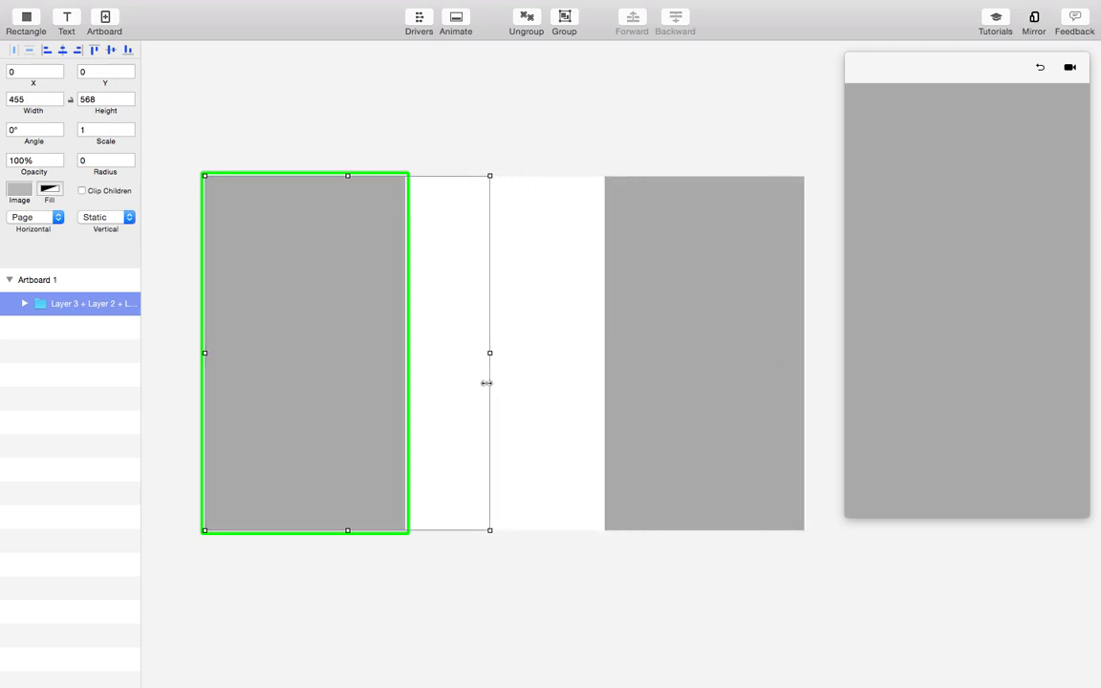
{"action": "left_click_drag", "start_coordinate": [489, 352], "coordinate": [405, 352]}
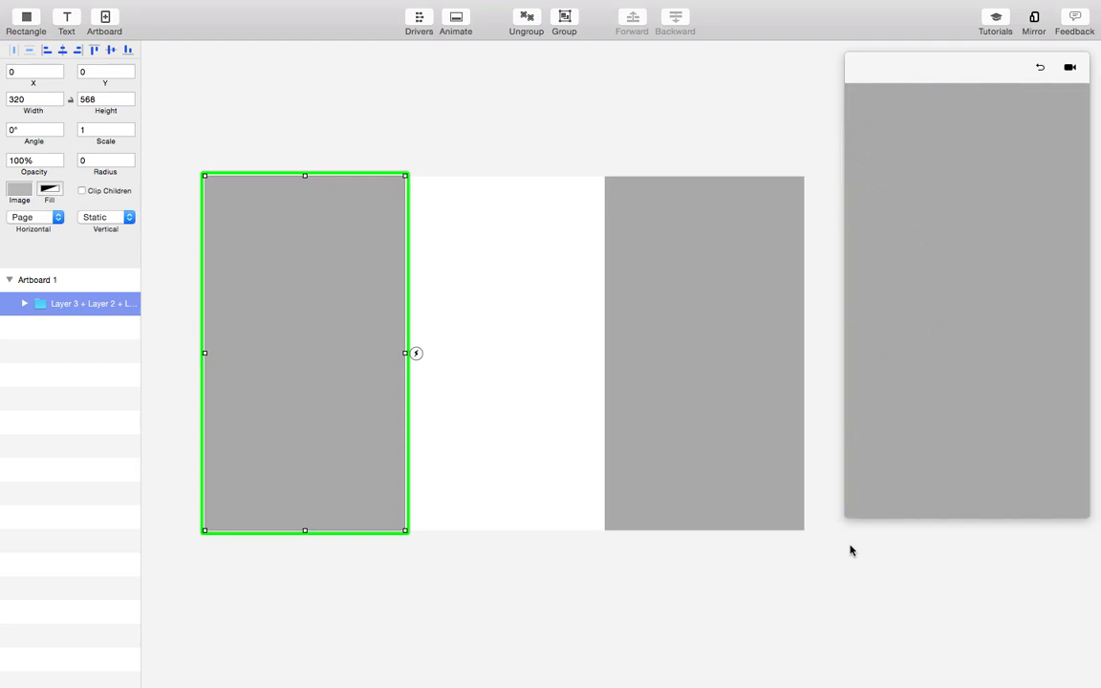
{"action": "mouse_move", "coordinate": [337, 371]}
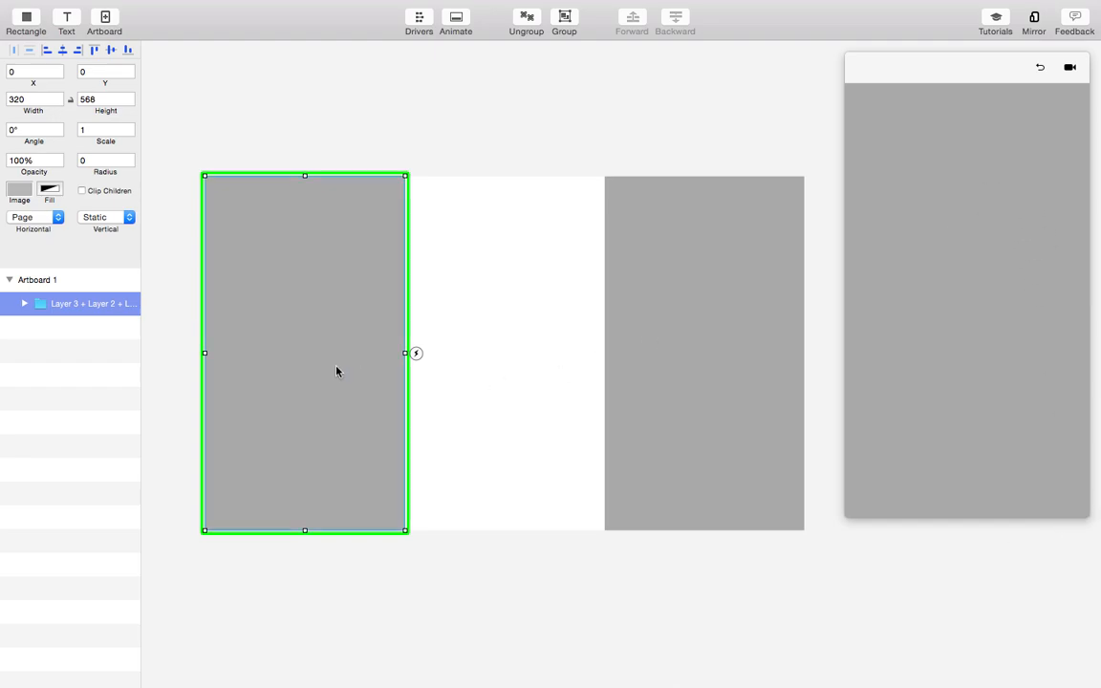
{"action": "mouse_move", "coordinate": [321, 363]}
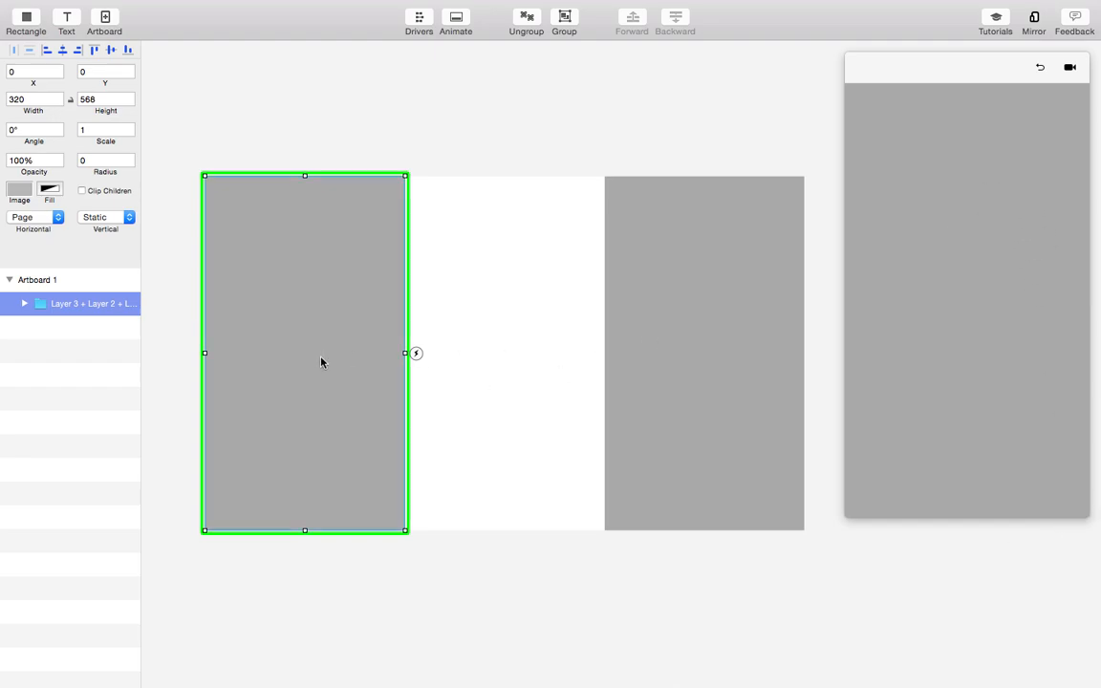
{"action": "mouse_move", "coordinate": [302, 357]}
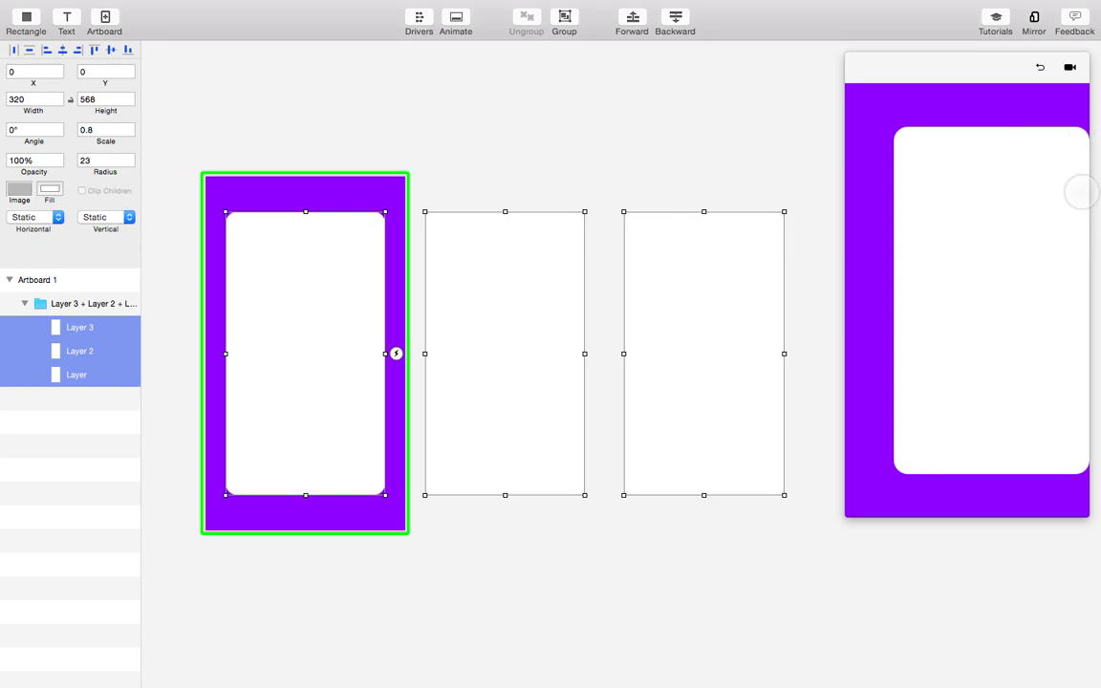
{"action": "mouse_move", "coordinate": [1040, 246]}
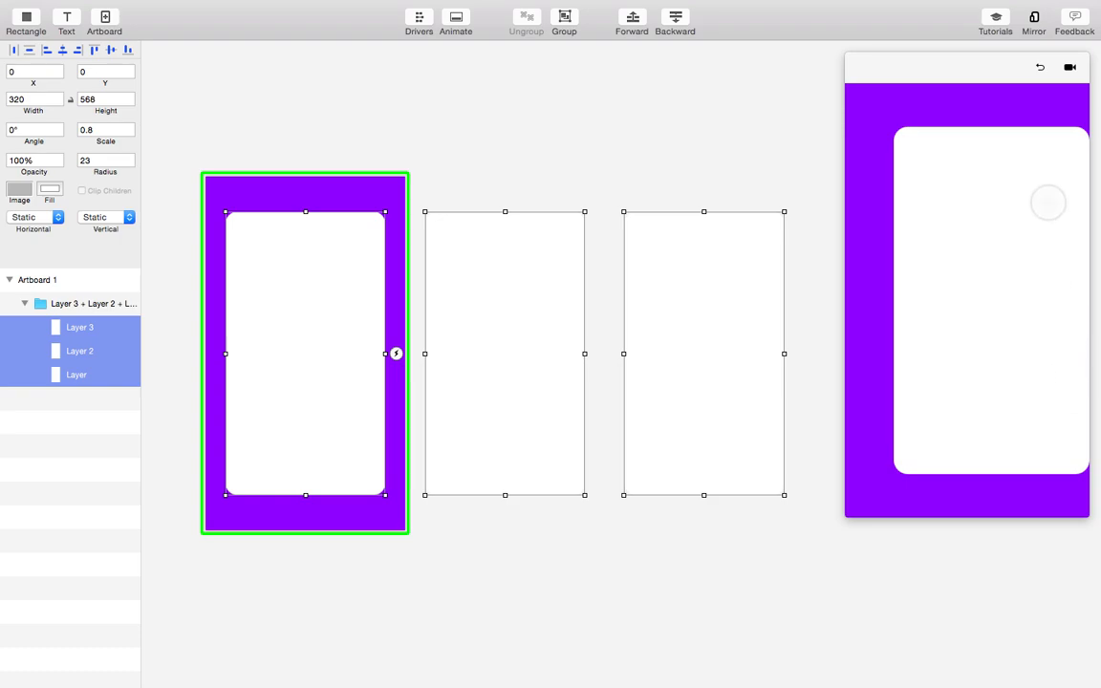
{"action": "mouse_move", "coordinate": [1078, 140]}
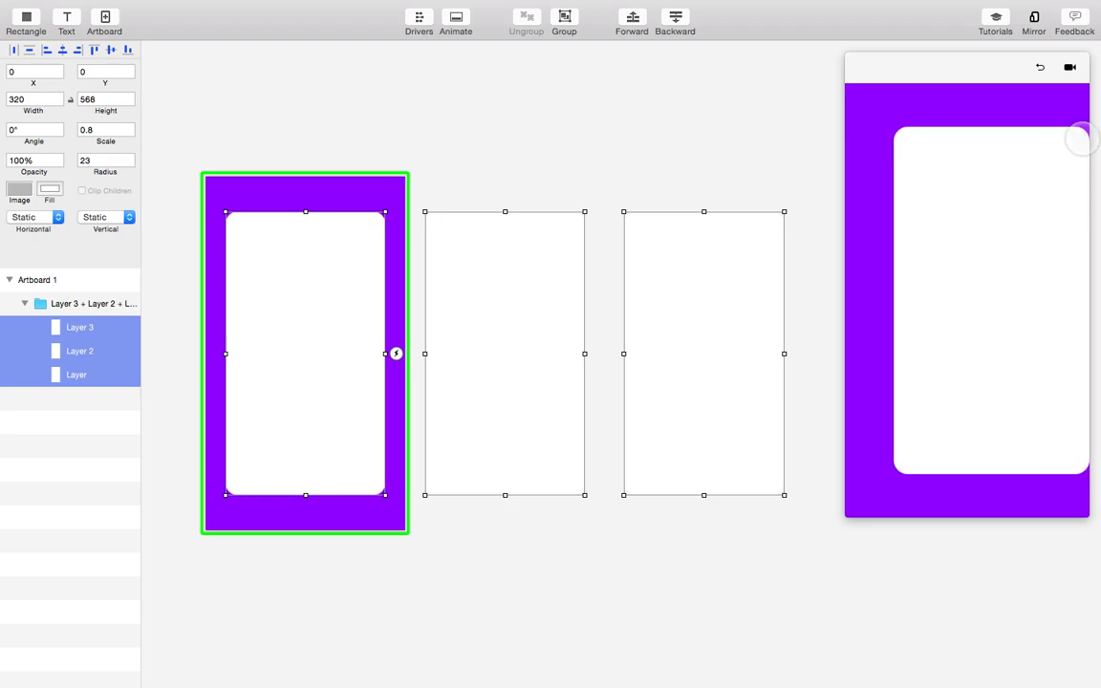
{"action": "mouse_move", "coordinate": [673, 508]}
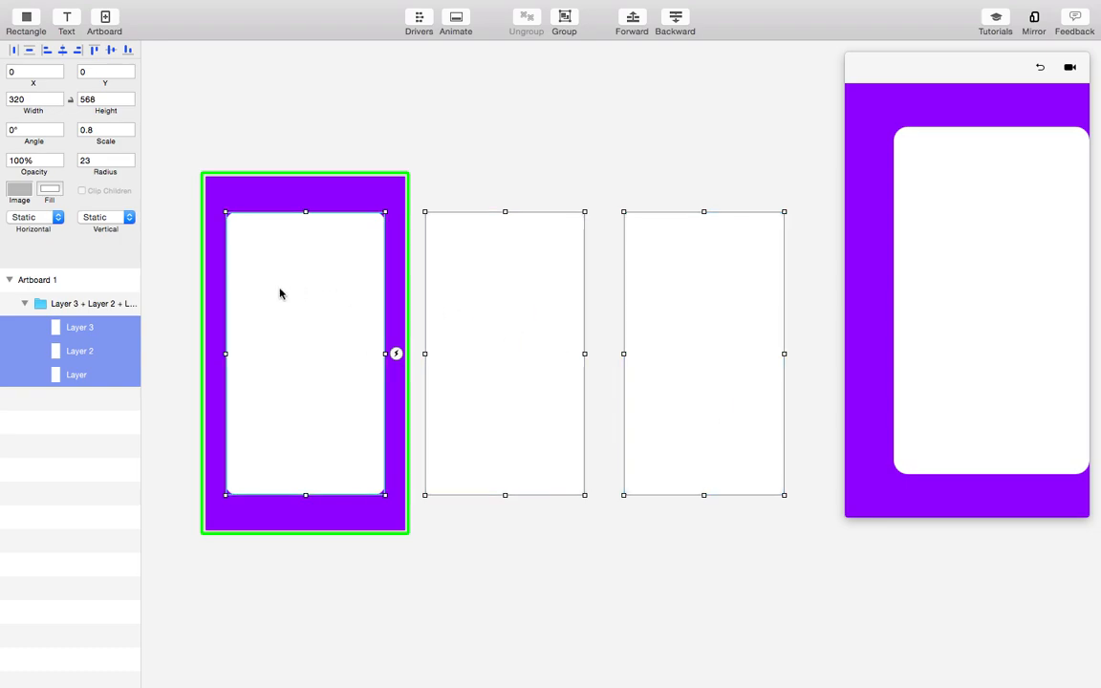
Add a 960×44 rectangle strip across the top of the grouped cards
{"action": "left_click", "coordinate": [77, 375]}
{"action": "type", "text": "960"}
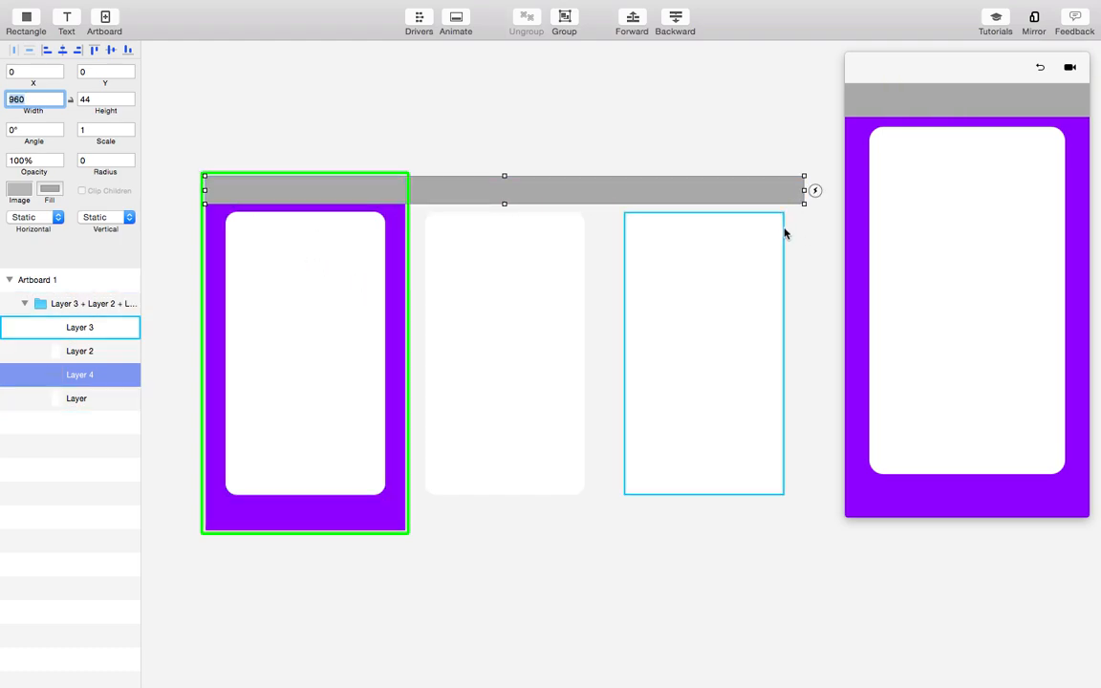
{"action": "left_click", "coordinate": [80, 327]}
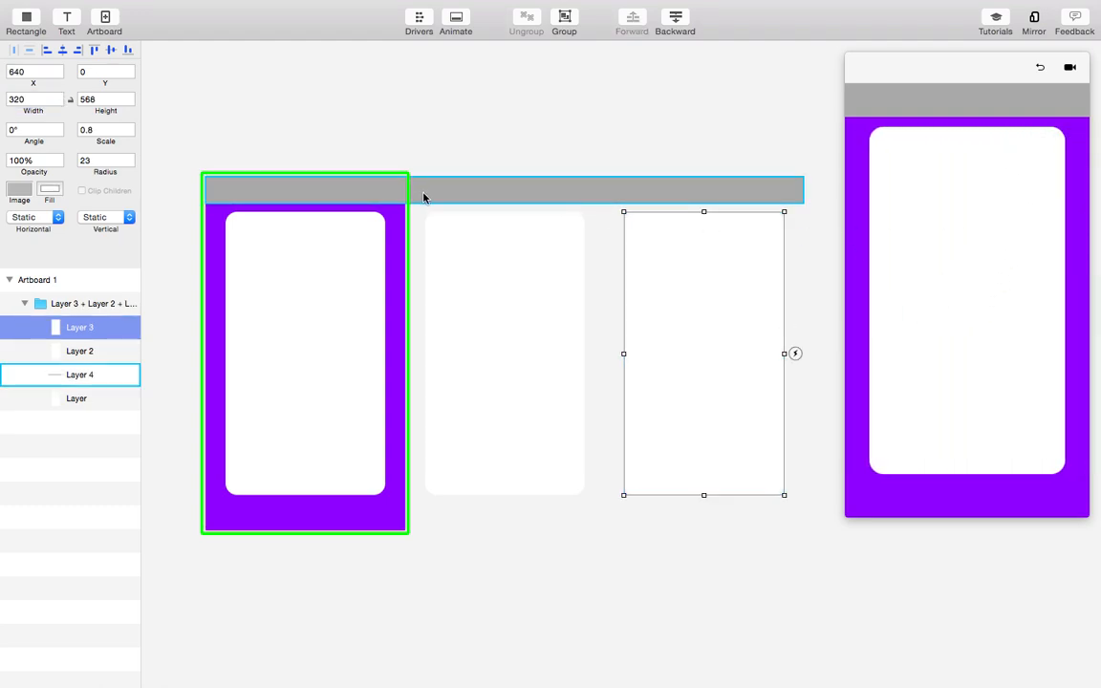
{"action": "left_click", "coordinate": [80, 372]}
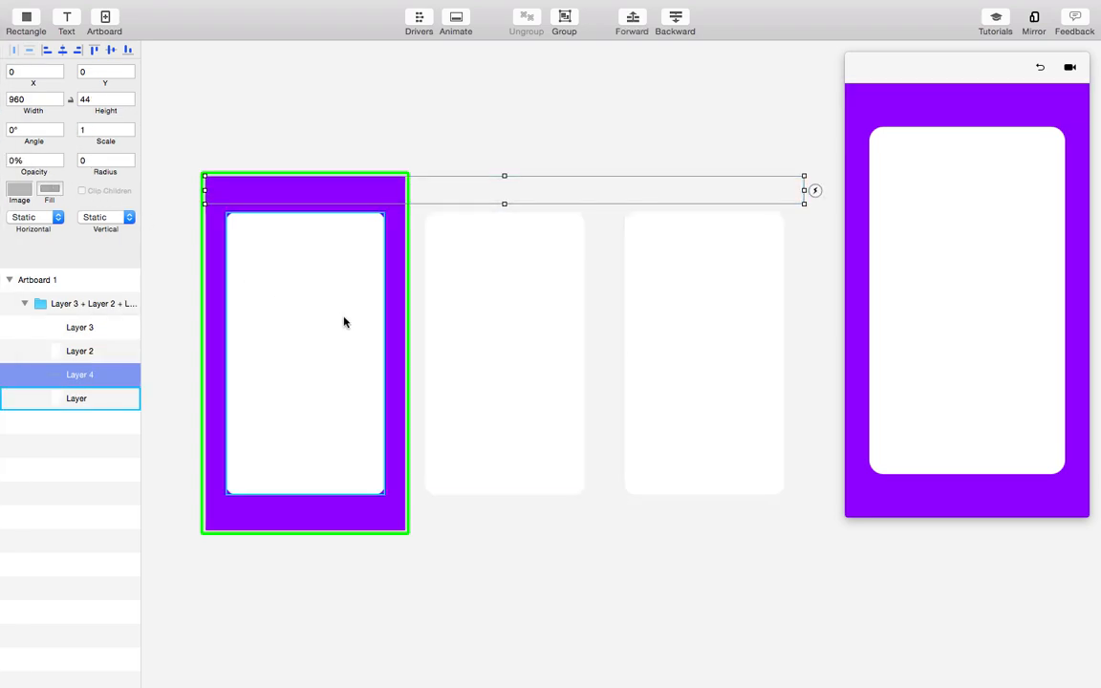
Make the top strip 0% opacity and rename its layer Spacer
{"action": "left_click", "coordinate": [76, 400]}
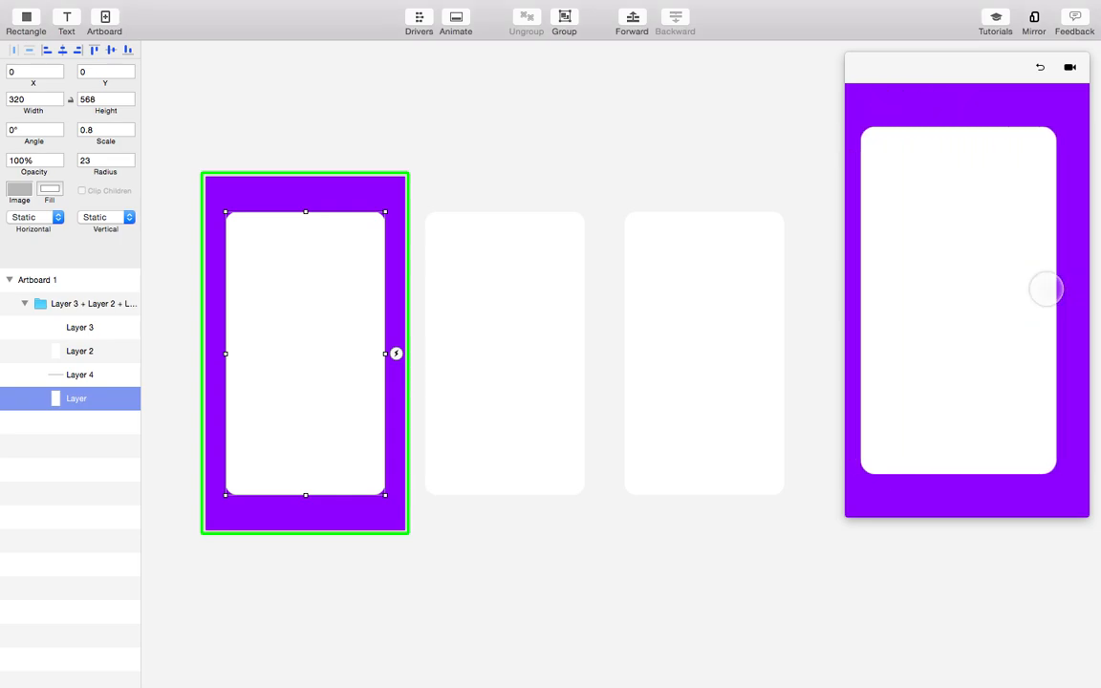
{"action": "left_click", "coordinate": [80, 373]}
{"action": "type", "text": "Spacer"}
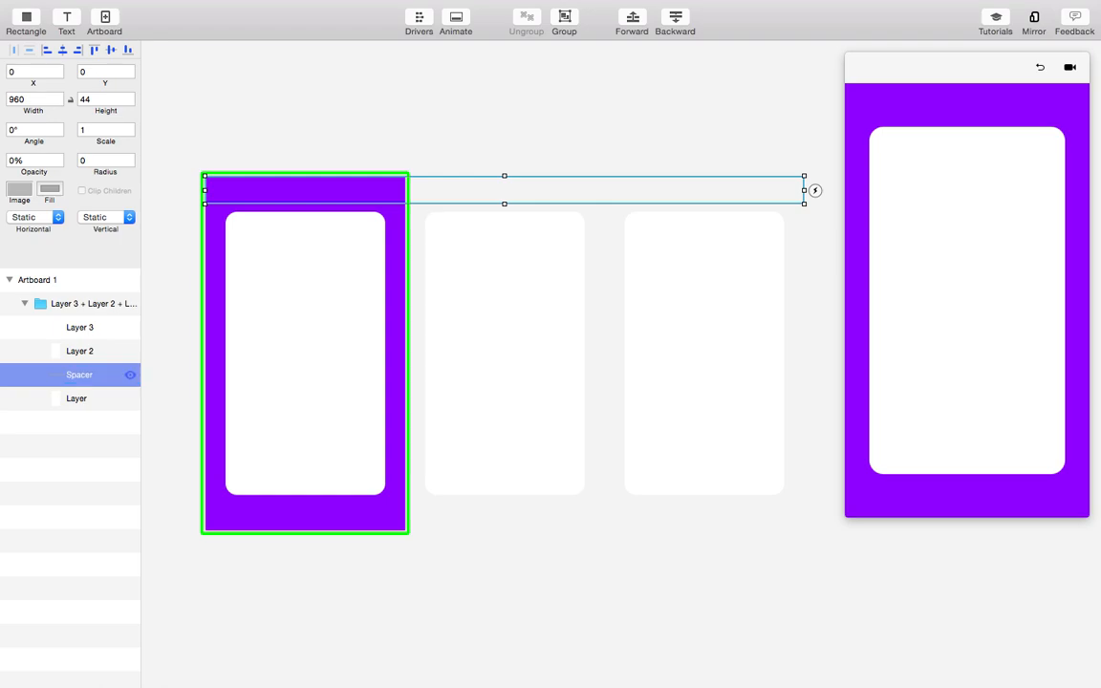
{"action": "left_click", "coordinate": [77, 399]}
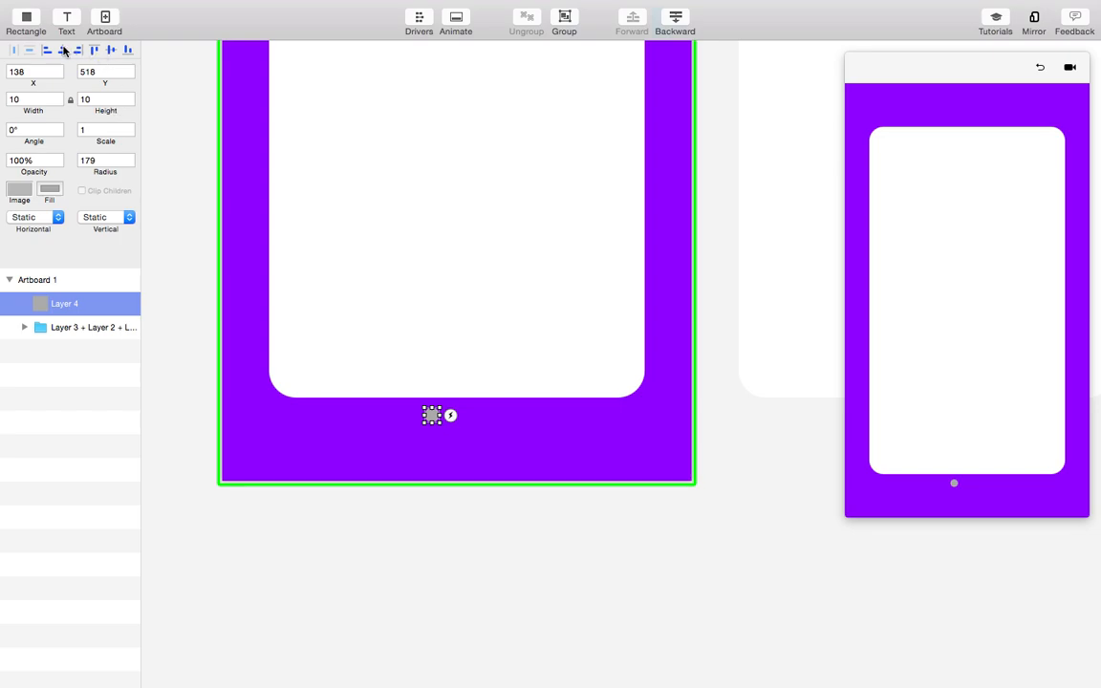
Add and line up the page dots below the cards, grouping them as Dots
{"action": "left_click_drag", "start_coordinate": [432, 415], "coordinate": [457, 428]}
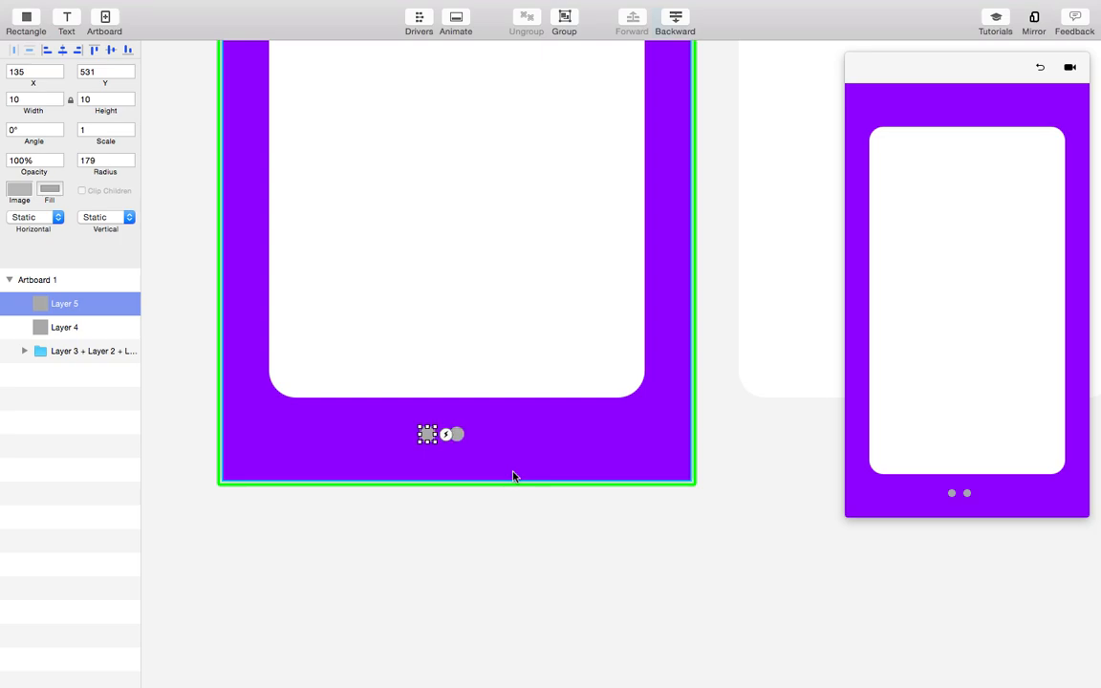
{"action": "left_click_drag", "start_coordinate": [439, 434], "coordinate": [474, 433]}
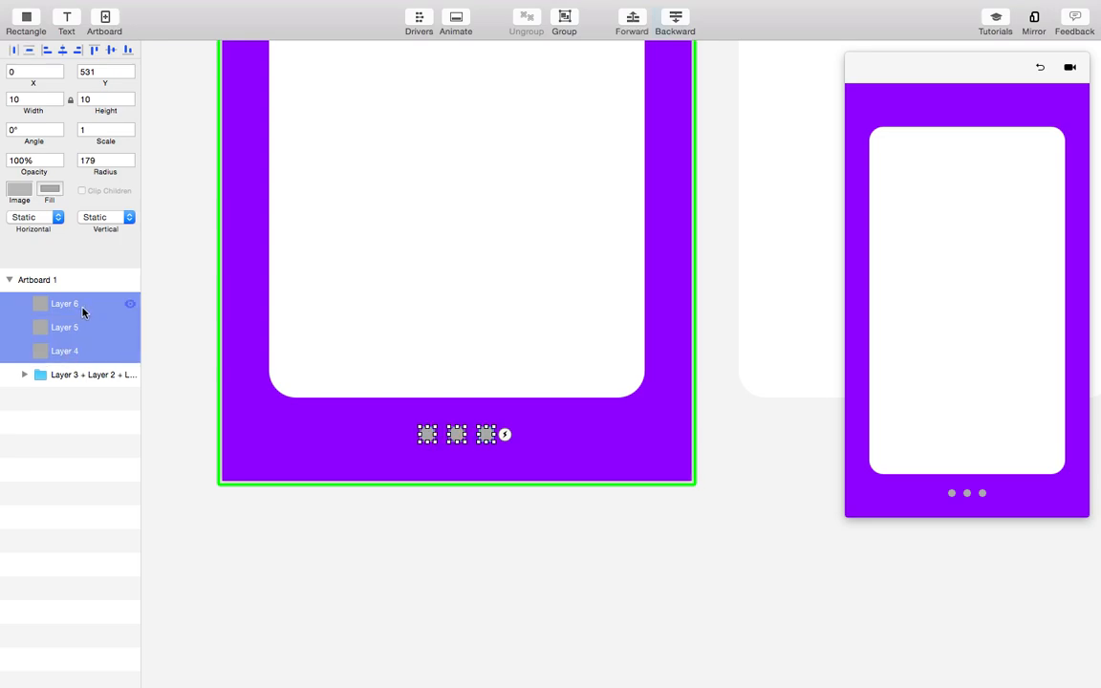
{"action": "left_click", "coordinate": [563, 21]}
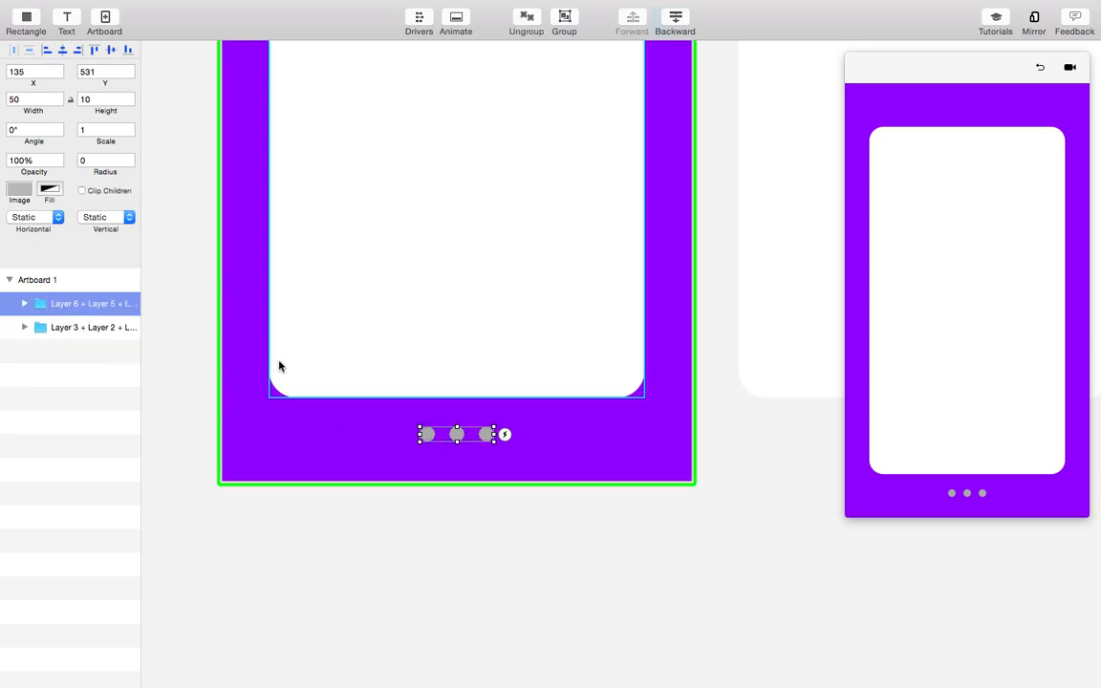
{"action": "double_click", "coordinate": [92, 304]}
{"action": "type", "text": "Dots"}
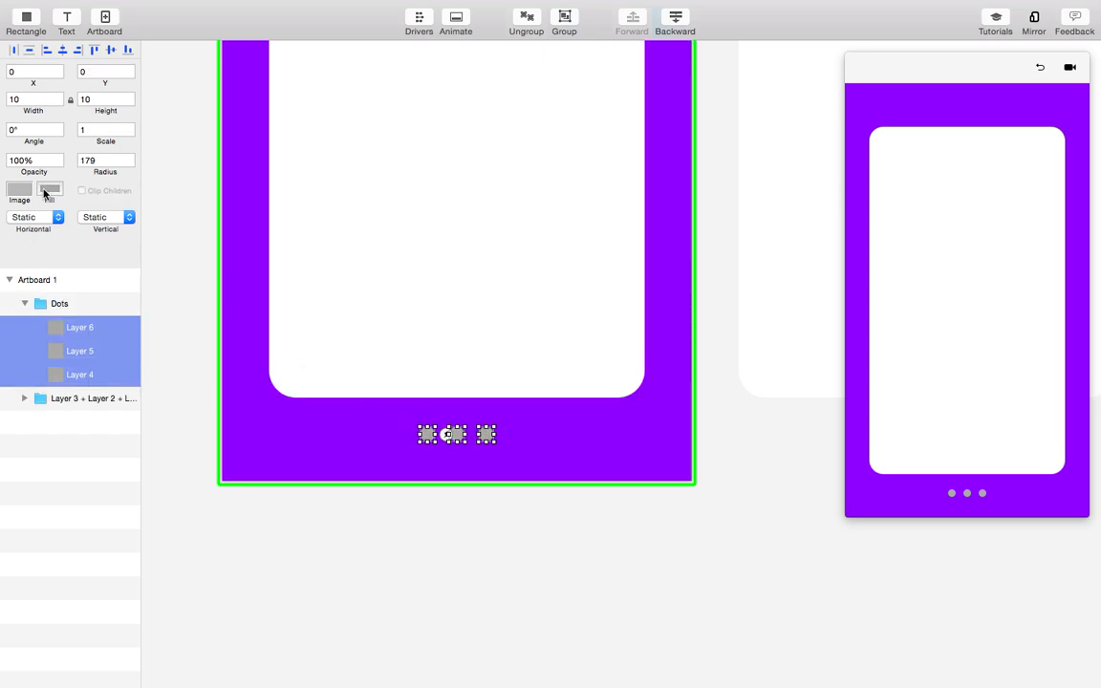
Recolor the Dots group with a white fill
{"action": "left_click", "coordinate": [49, 189]}
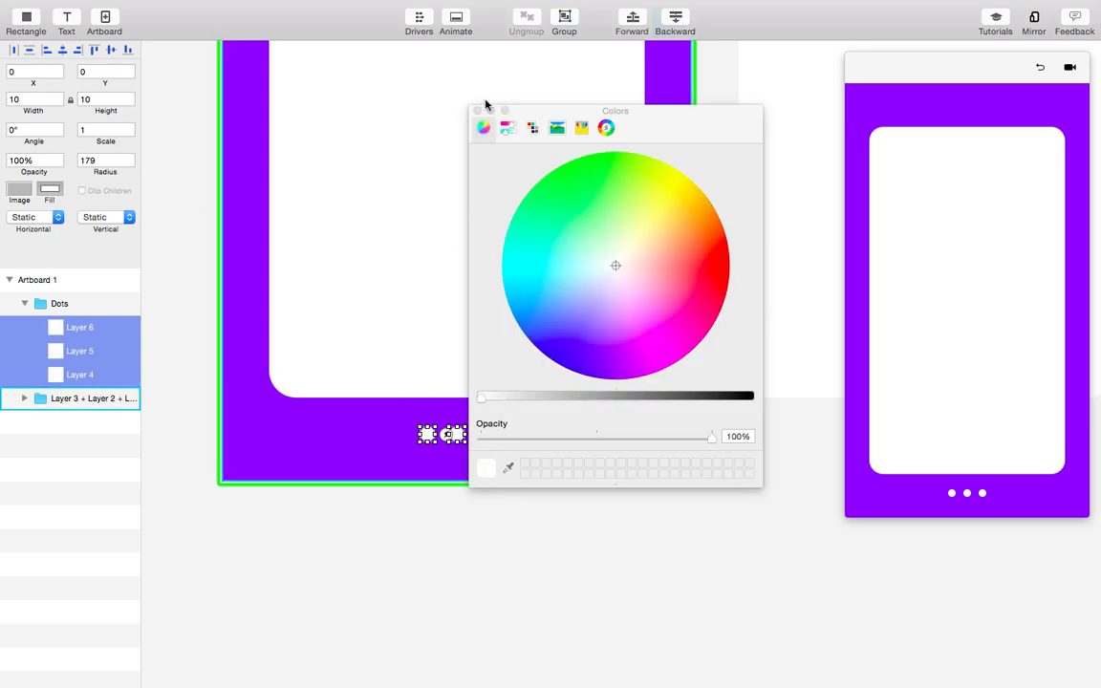
{"action": "left_click", "coordinate": [478, 109]}
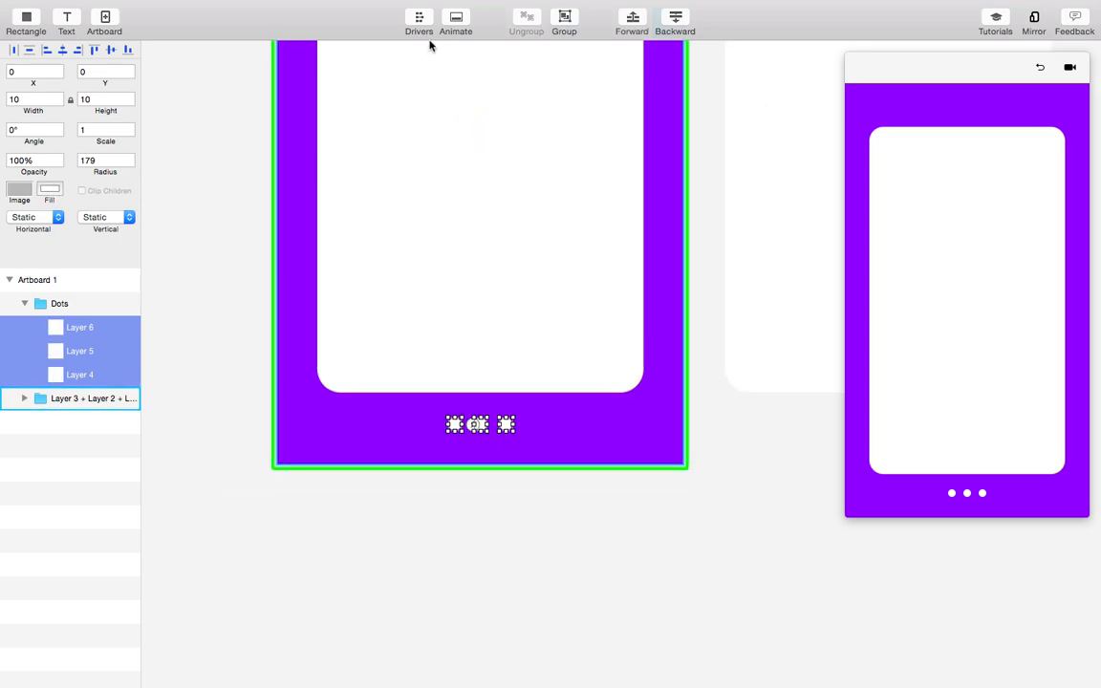
Drive Layers 4–6 opacity from scroll X 0, 300 and 600 so inactive dots dim, then test by scrolling
{"action": "left_click", "coordinate": [418, 15]}
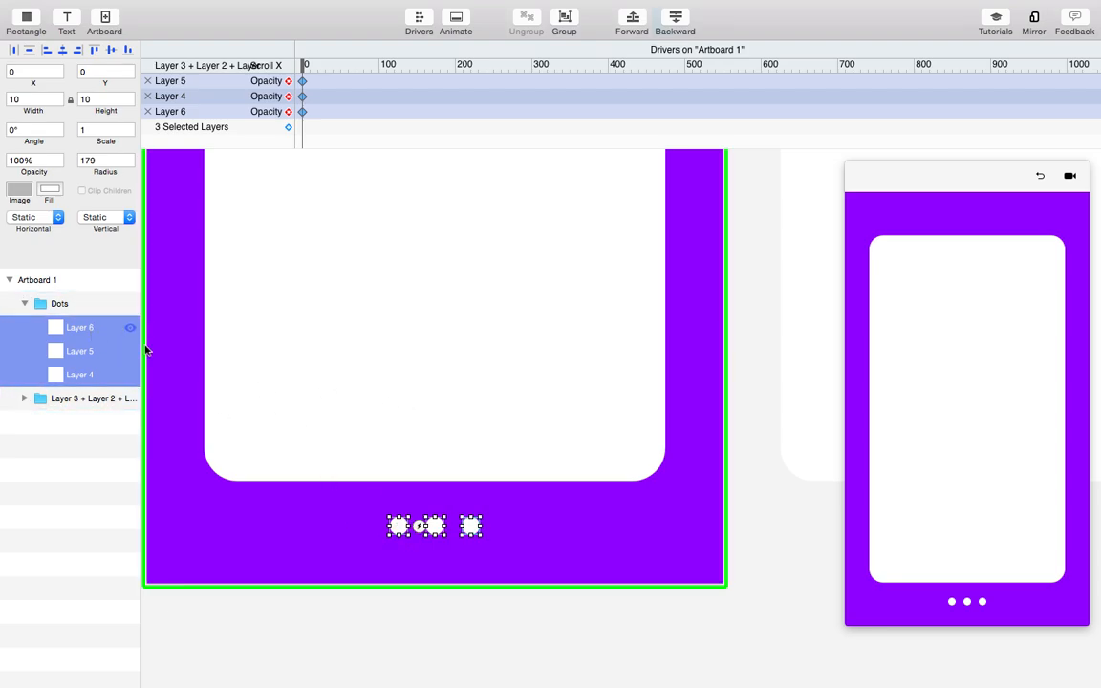
{"action": "left_click", "coordinate": [80, 375]}
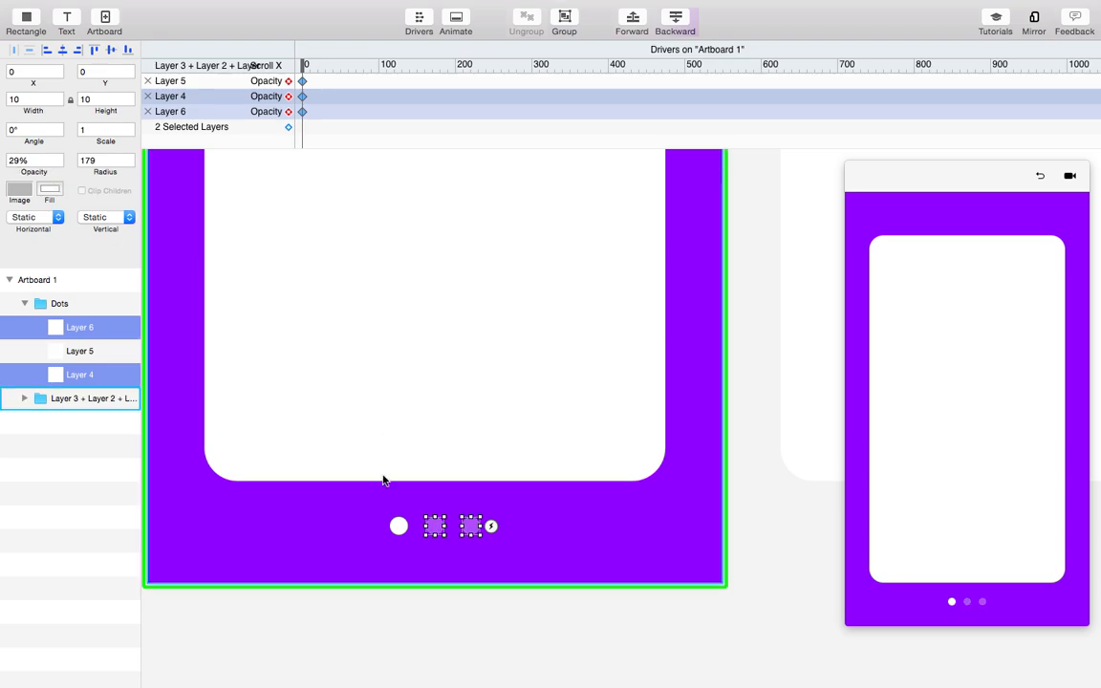
{"action": "mouse_move", "coordinate": [531, 306]}
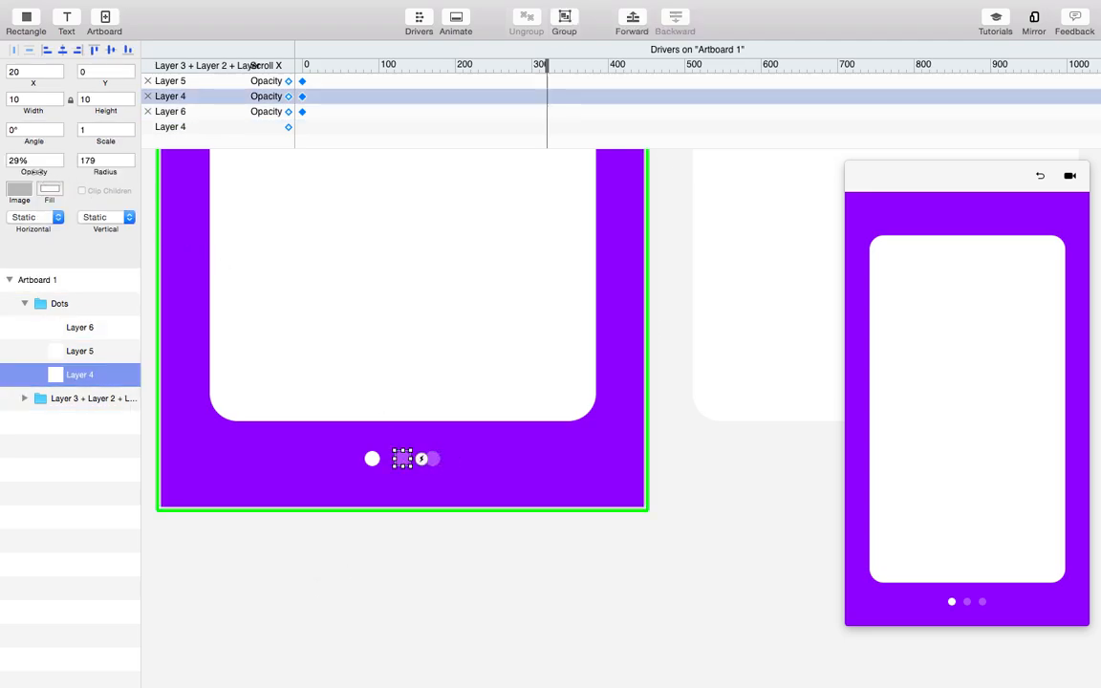
{"action": "left_click", "coordinate": [81, 351]}
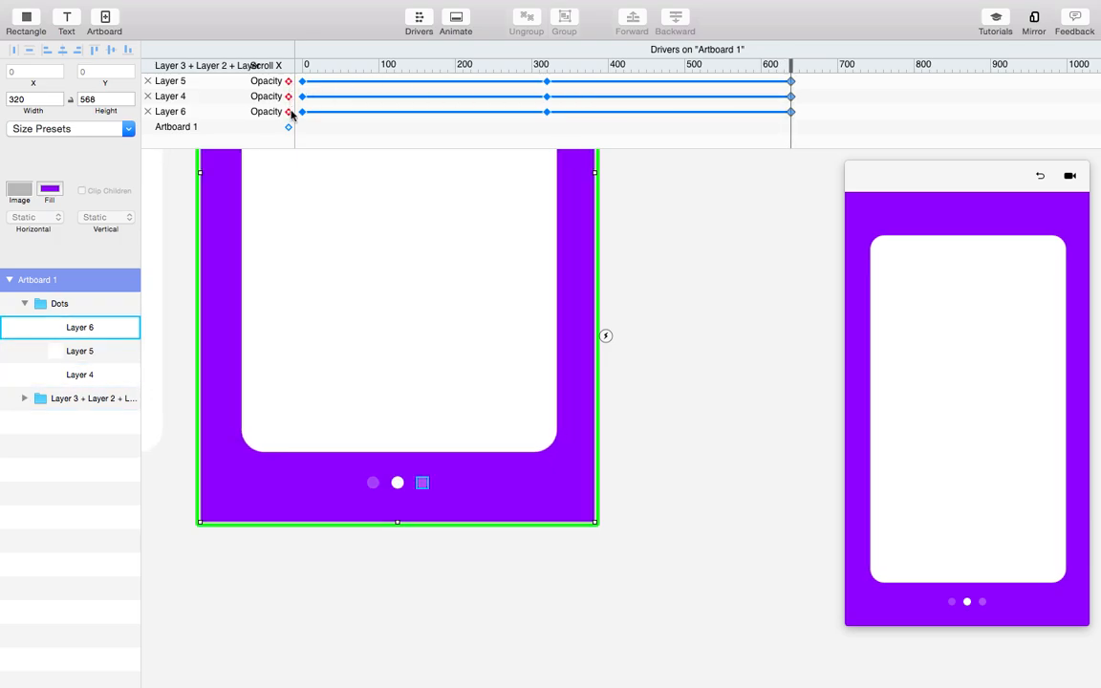
{"action": "left_click", "coordinate": [80, 374]}
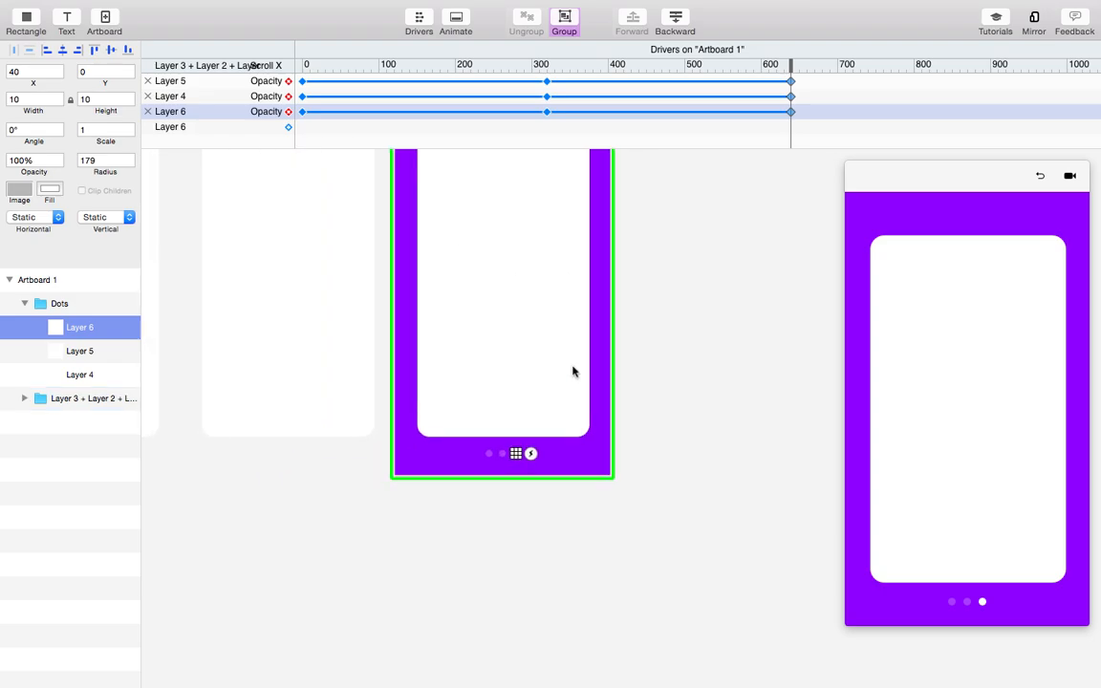
{"action": "left_click_drag", "start_coordinate": [791, 65], "coordinate": [772, 65]}
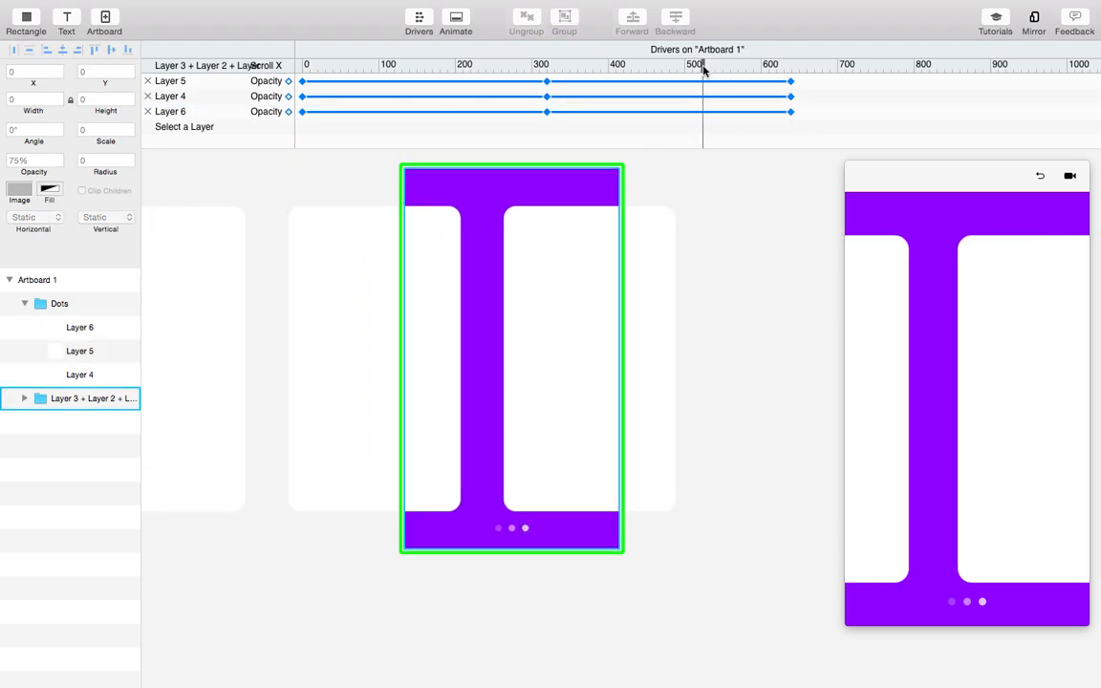
{"action": "left_click_drag", "start_coordinate": [703, 73], "coordinate": [334, 73]}
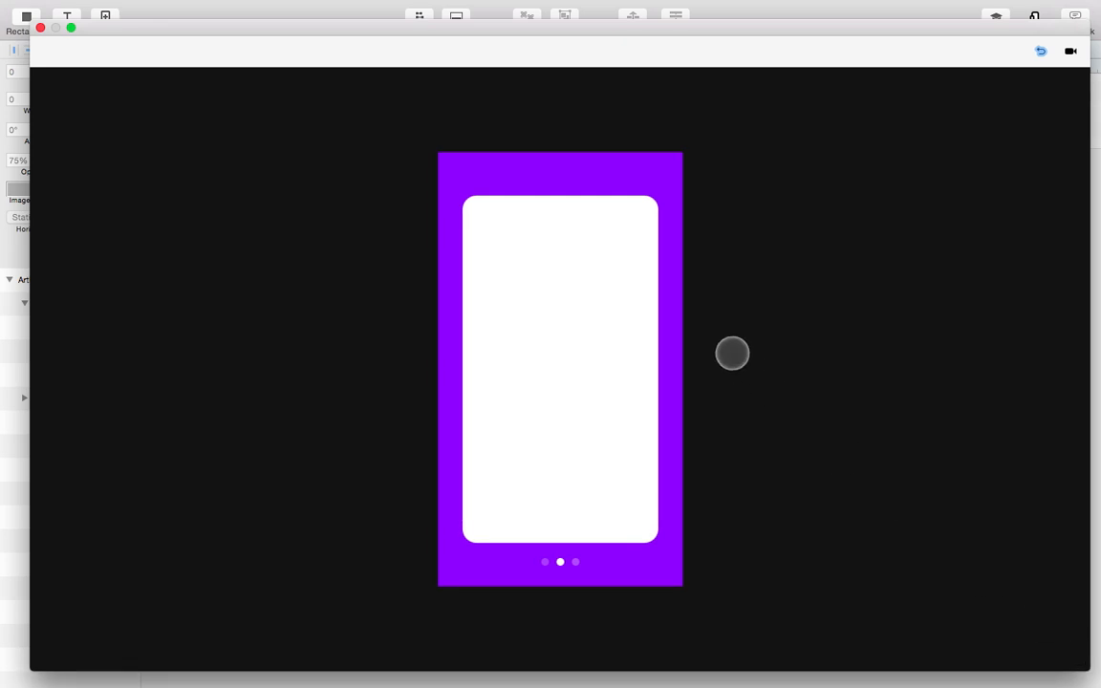
{"action": "mouse_move", "coordinate": [298, 32]}
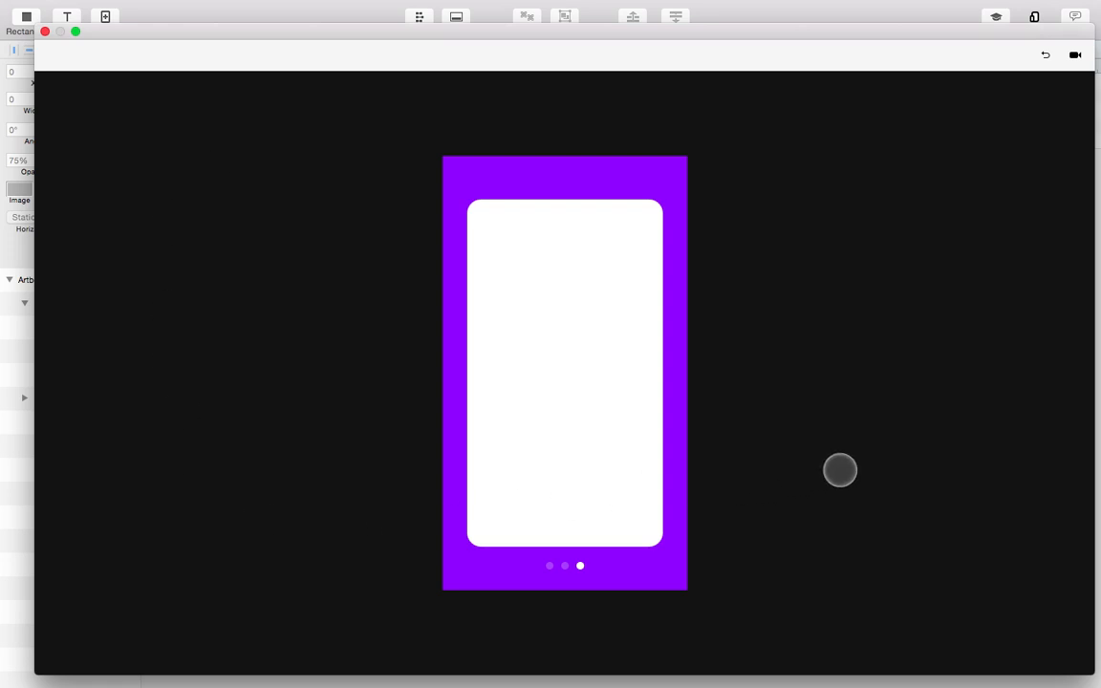
{"action": "mouse_move", "coordinate": [905, 435]}
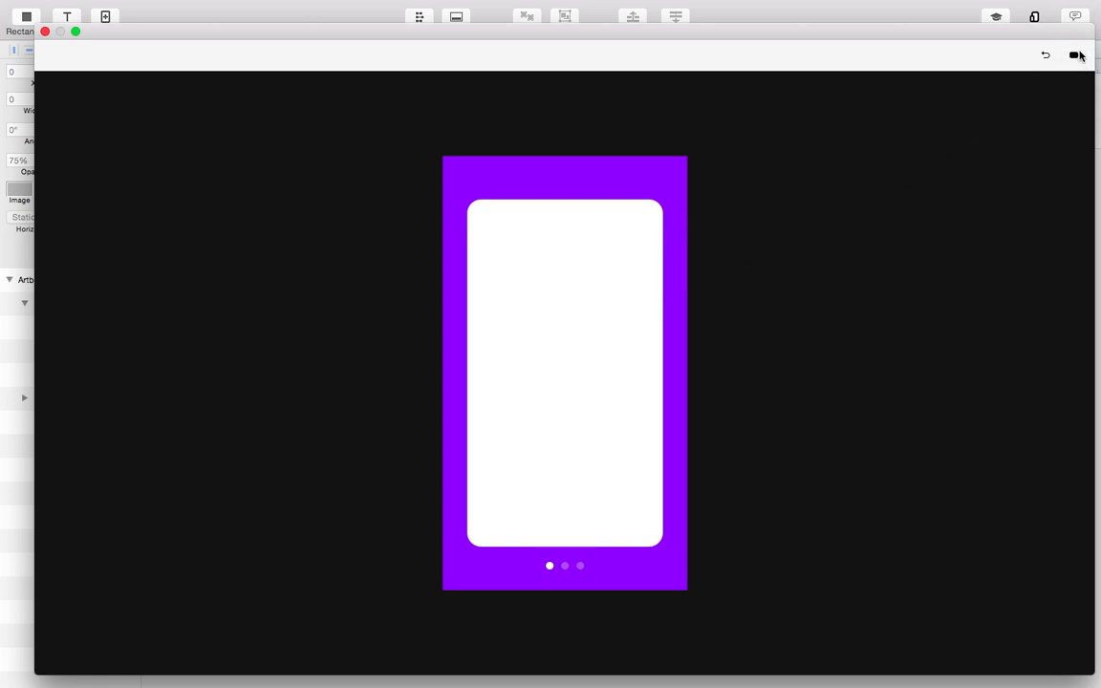
{"action": "mouse_move", "coordinate": [1074, 54]}
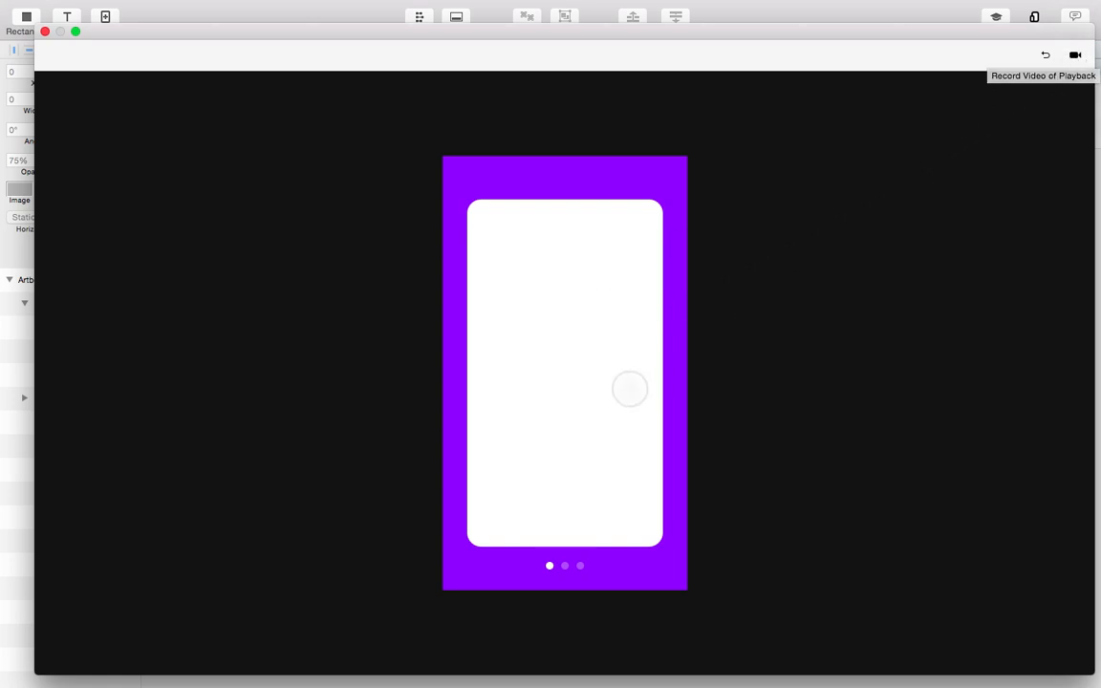
{"action": "mouse_move", "coordinate": [695, 390]}
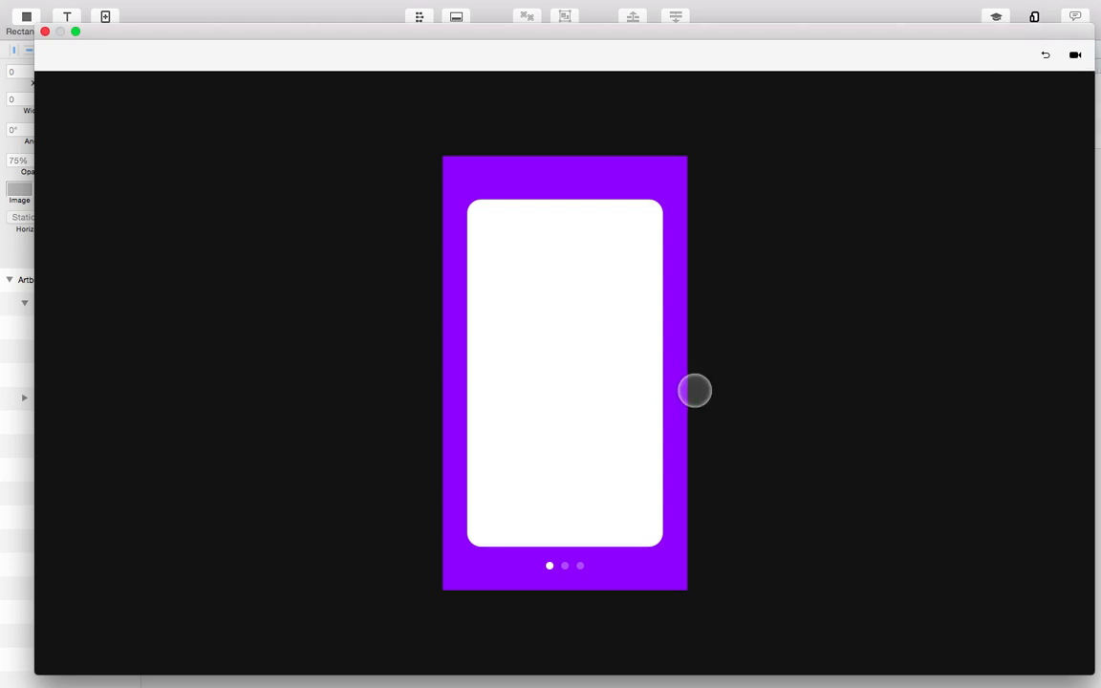
{"action": "mouse_move", "coordinate": [894, 260]}
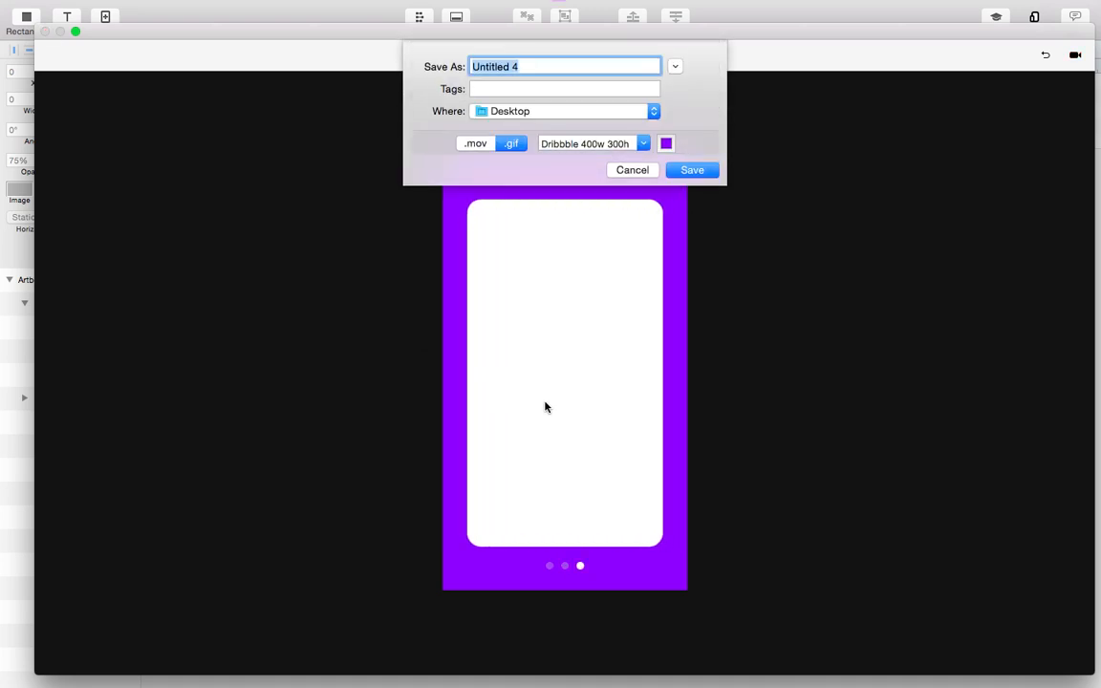
{"action": "mouse_move", "coordinate": [619, 184]}
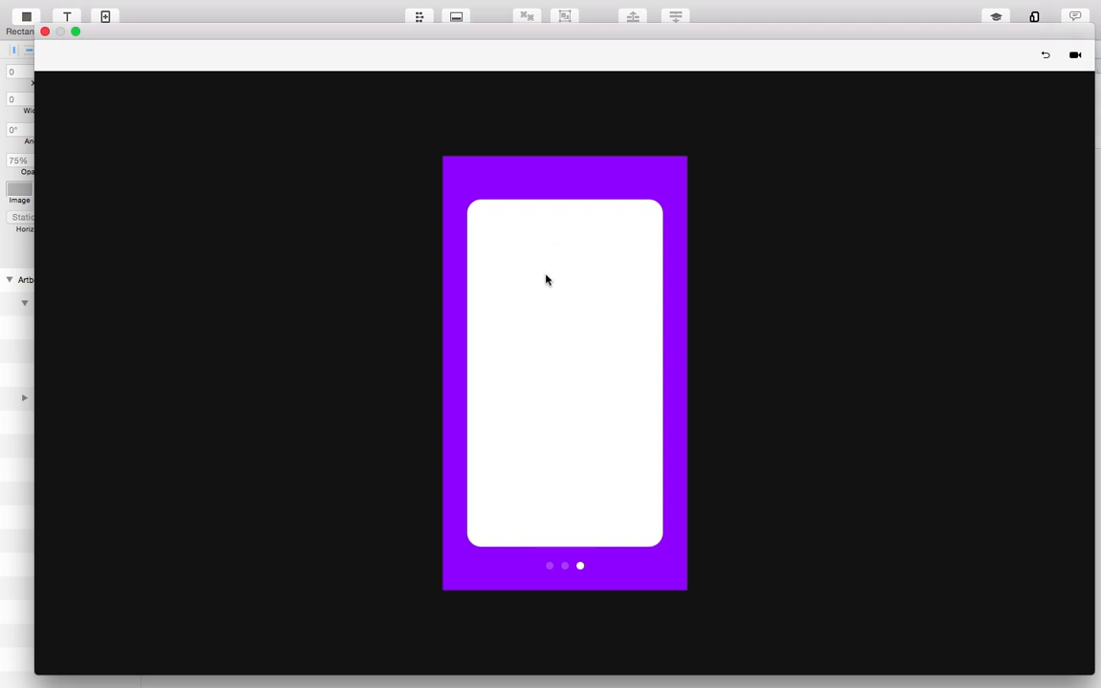
{"action": "mouse_move", "coordinate": [612, 390]}
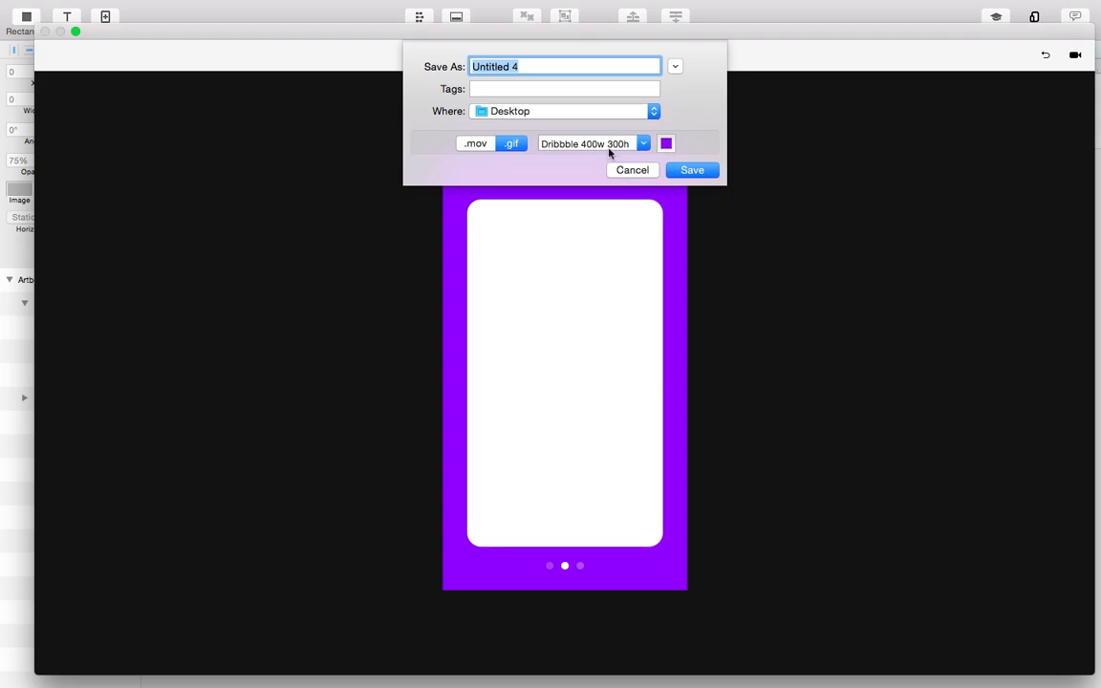
{"action": "mouse_move", "coordinate": [642, 170]}
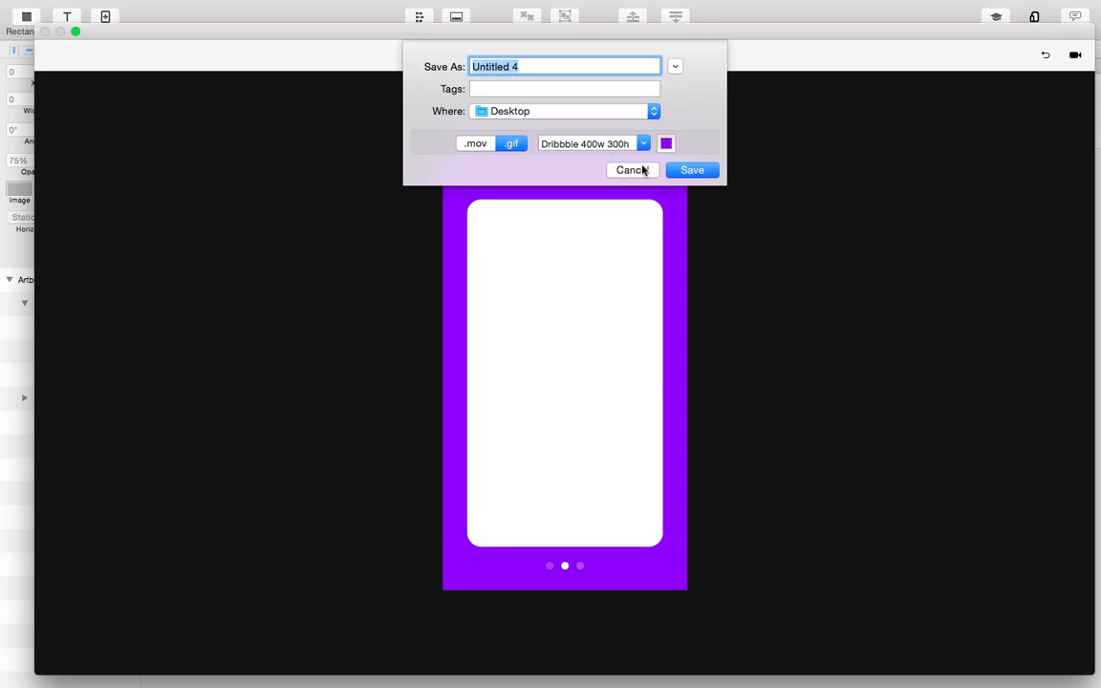